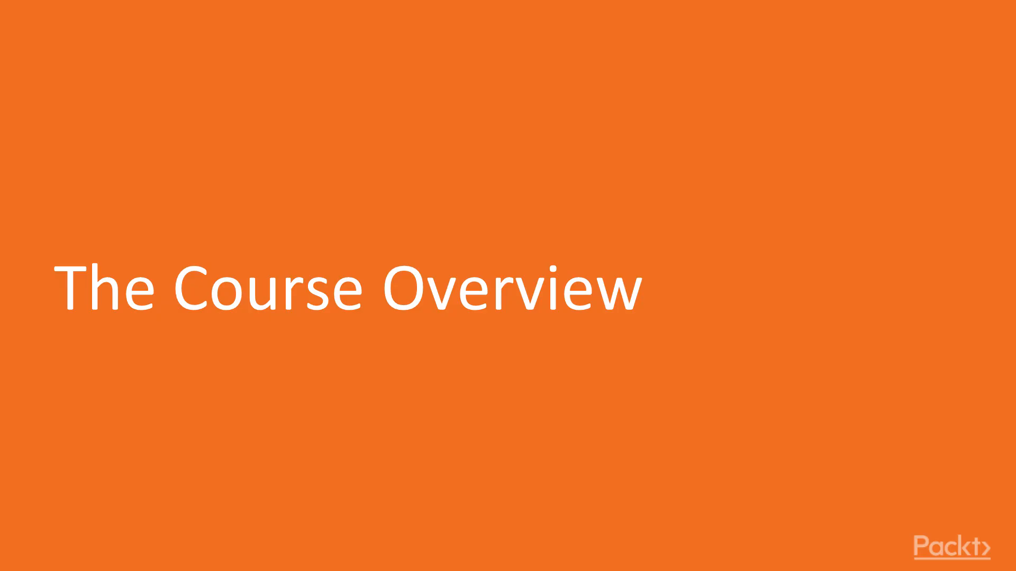
- Advance through the What We'll Learn slide to the Course Goals slide
key(Right)
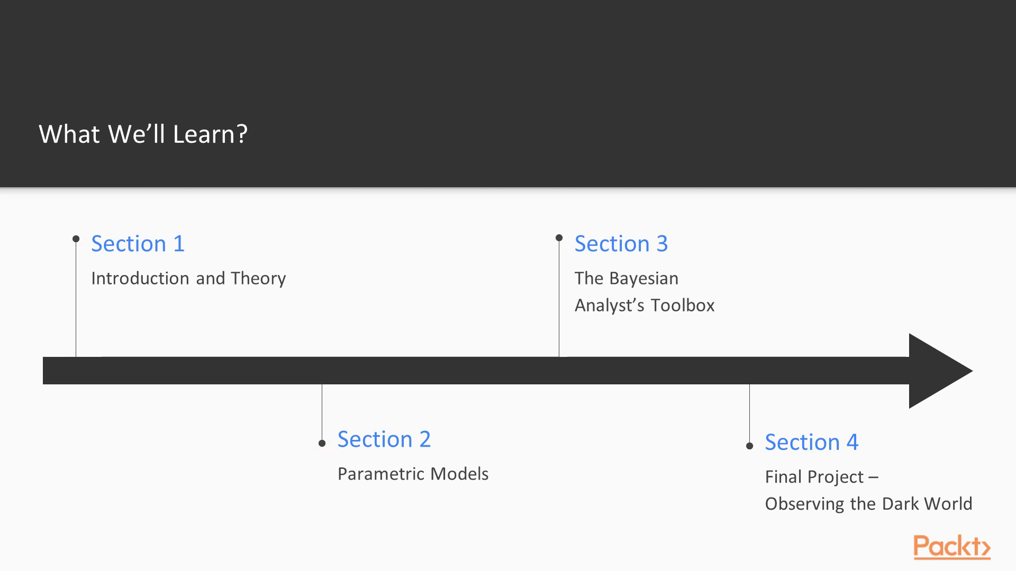
click(748, 447)
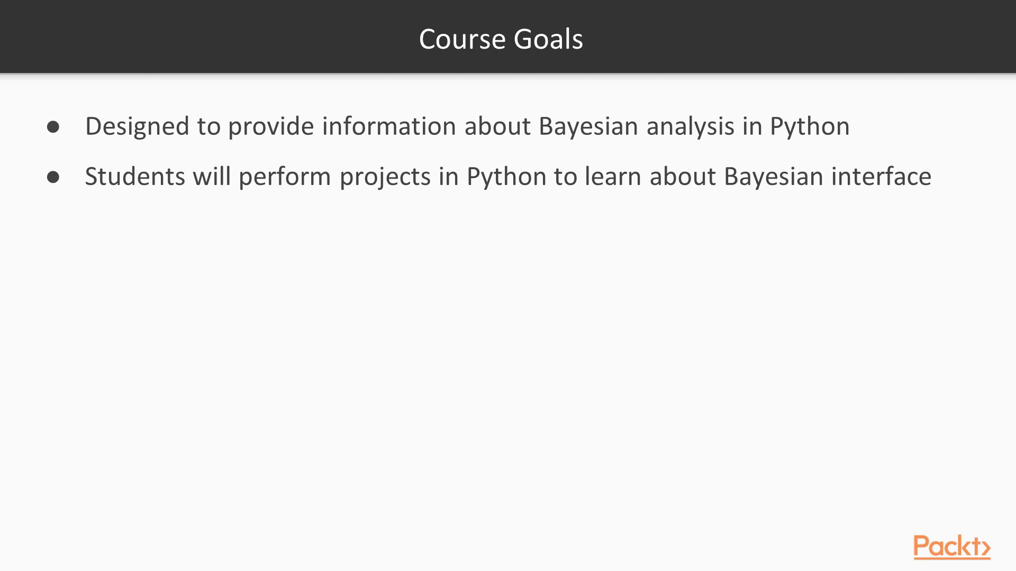
- Advance past Course Goals and the Setup title slide to the Why? slide
key(Right)
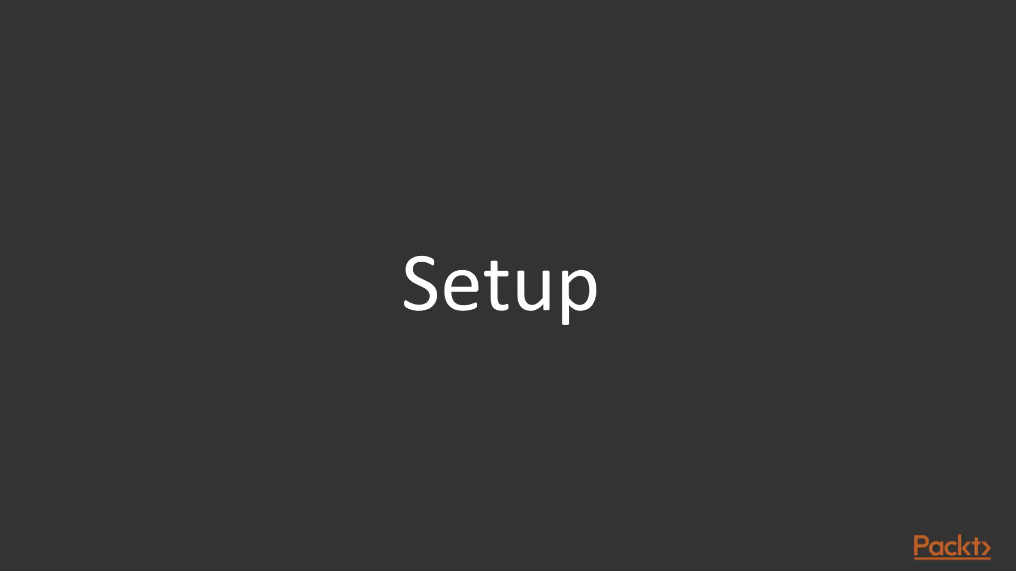
key(Right)
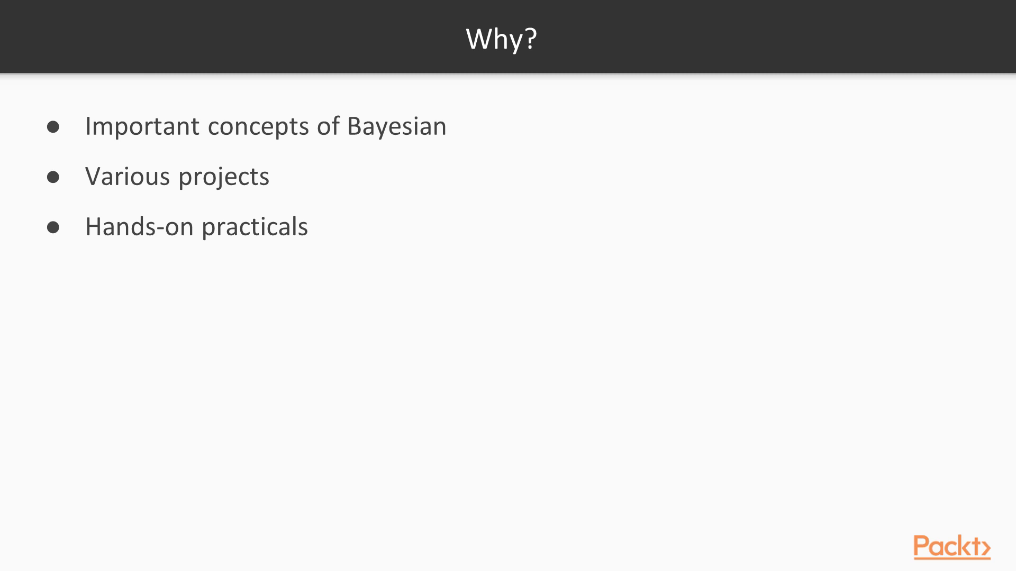
- Advance from the Why? slide to the closing 'Let's Get Started!' slide
key(Right)
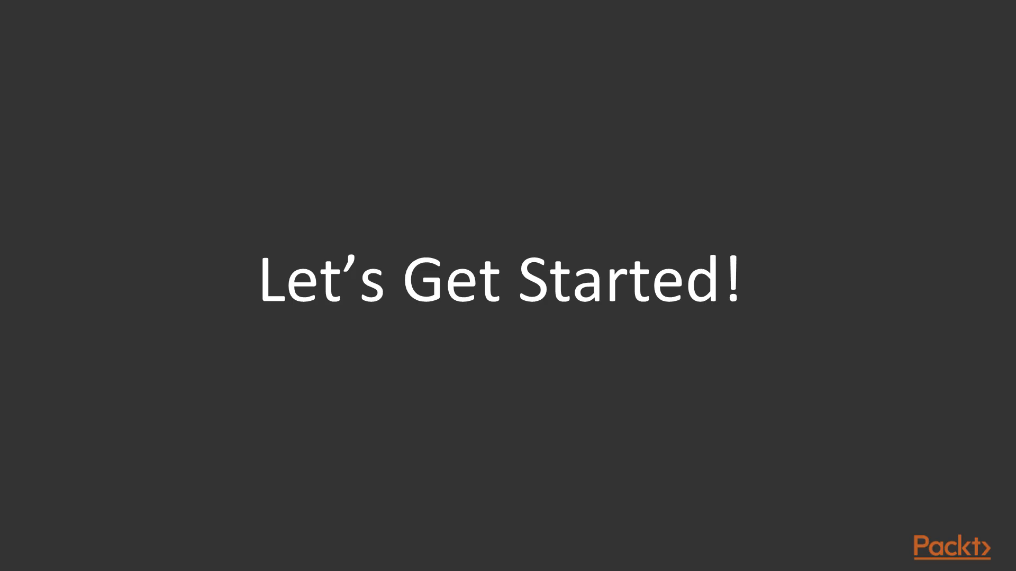